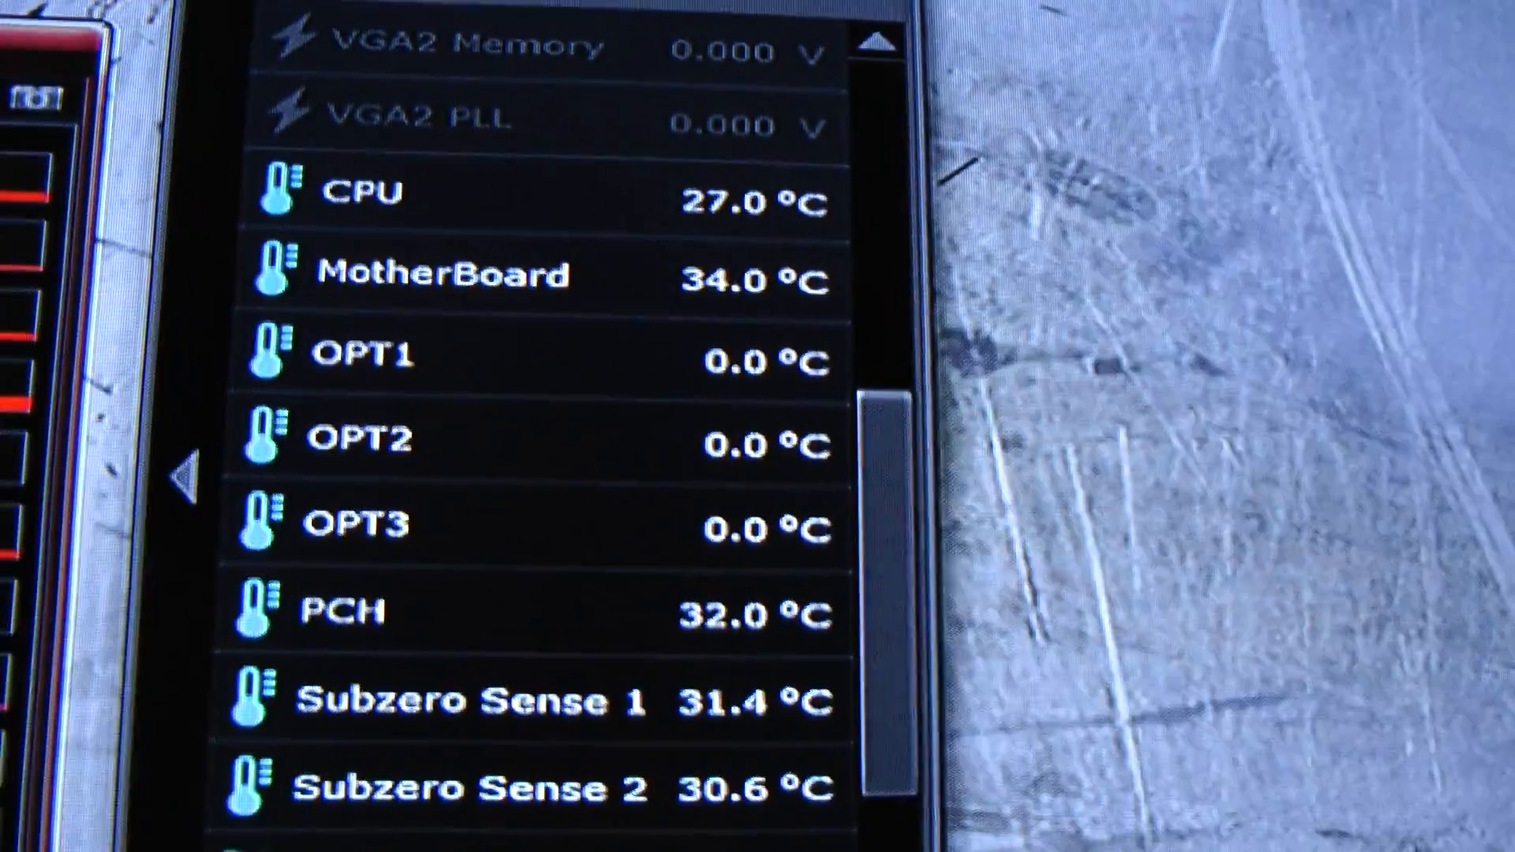
# - Scroll the AI Suite II sensor list to view CPU, motherboard and subzero temperatures
pyautogui.scroll(-3)
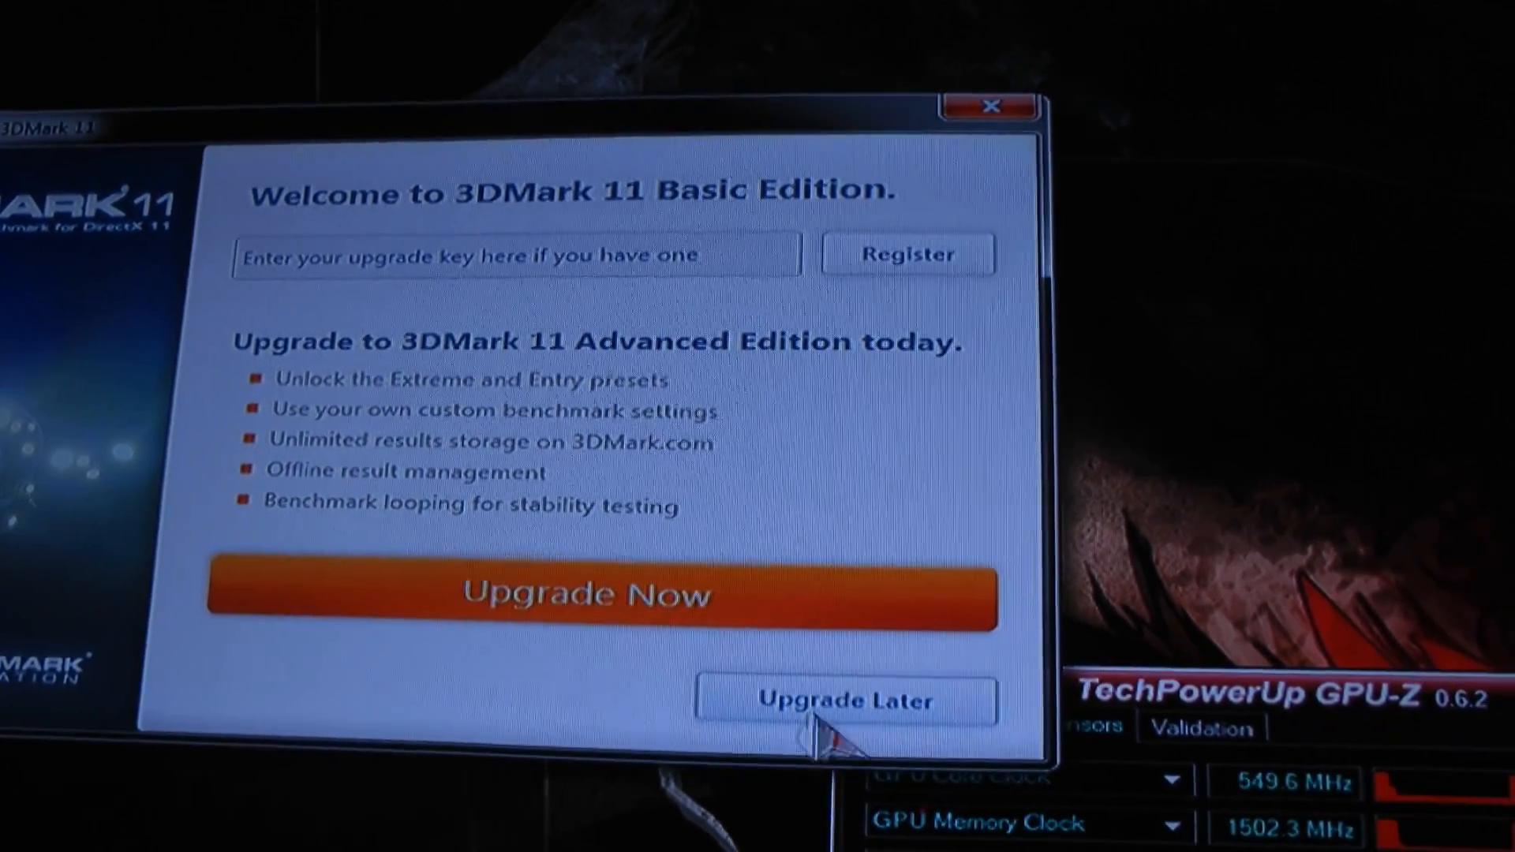
# - Skip the upgrade offer and run 3DMark 11 with the Performance preset, benchmark tests only
pyautogui.click(845, 698)
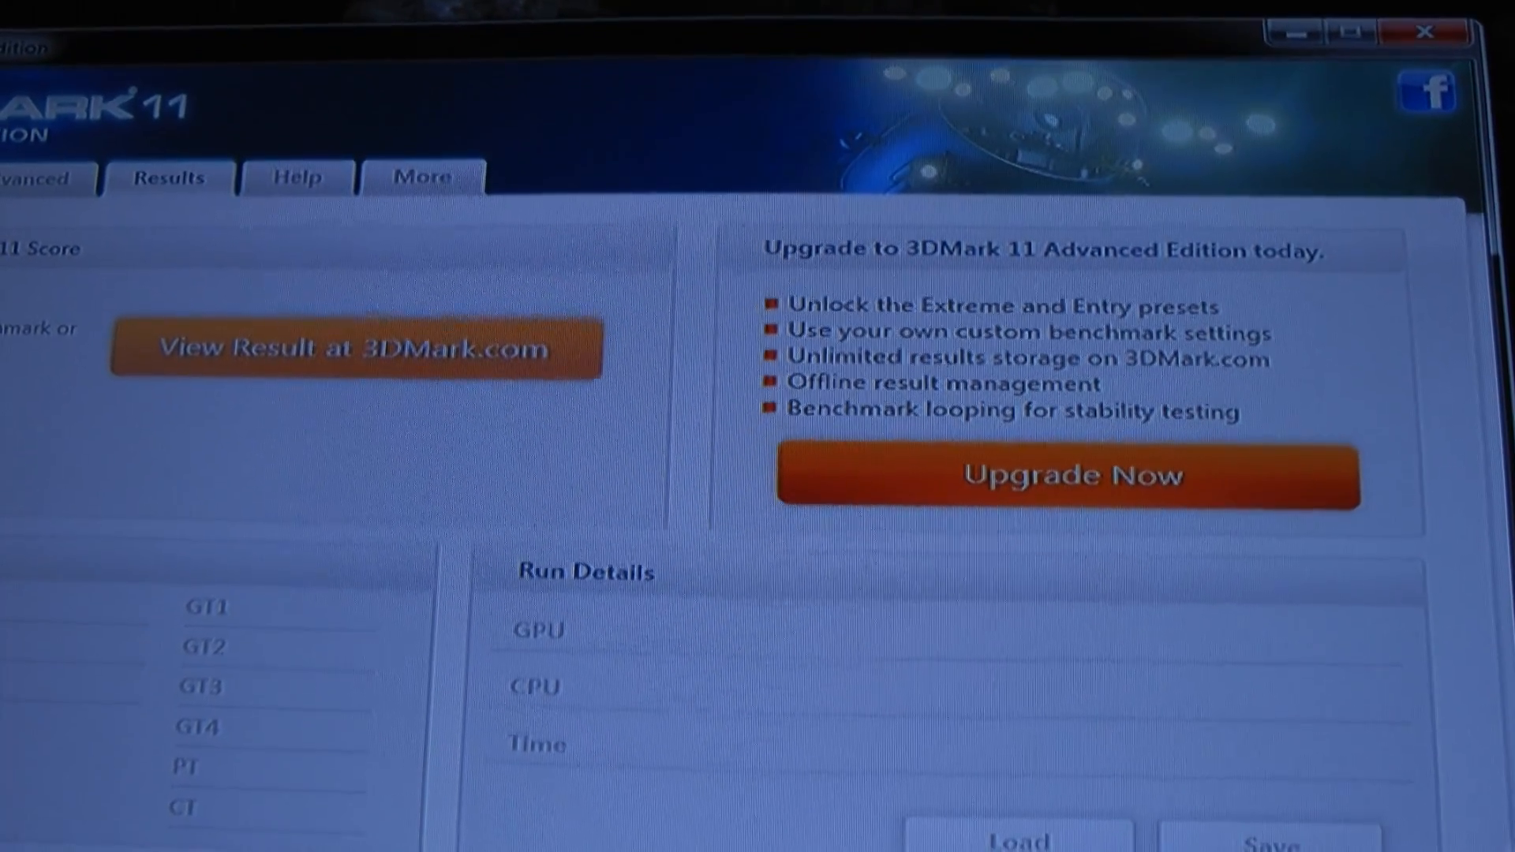
pyautogui.click(38, 179)
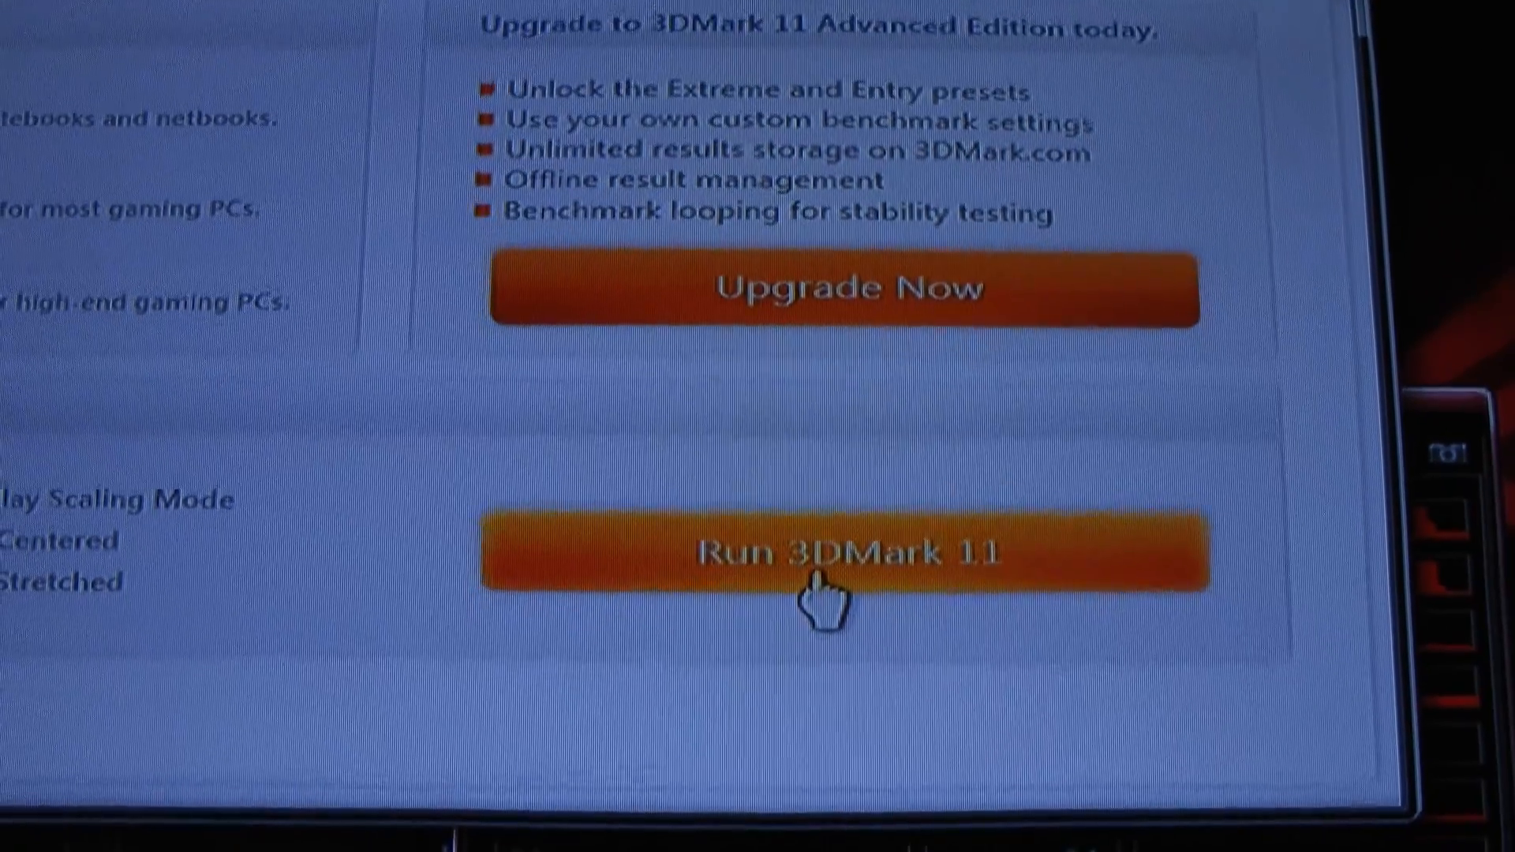
pyautogui.click(850, 560)
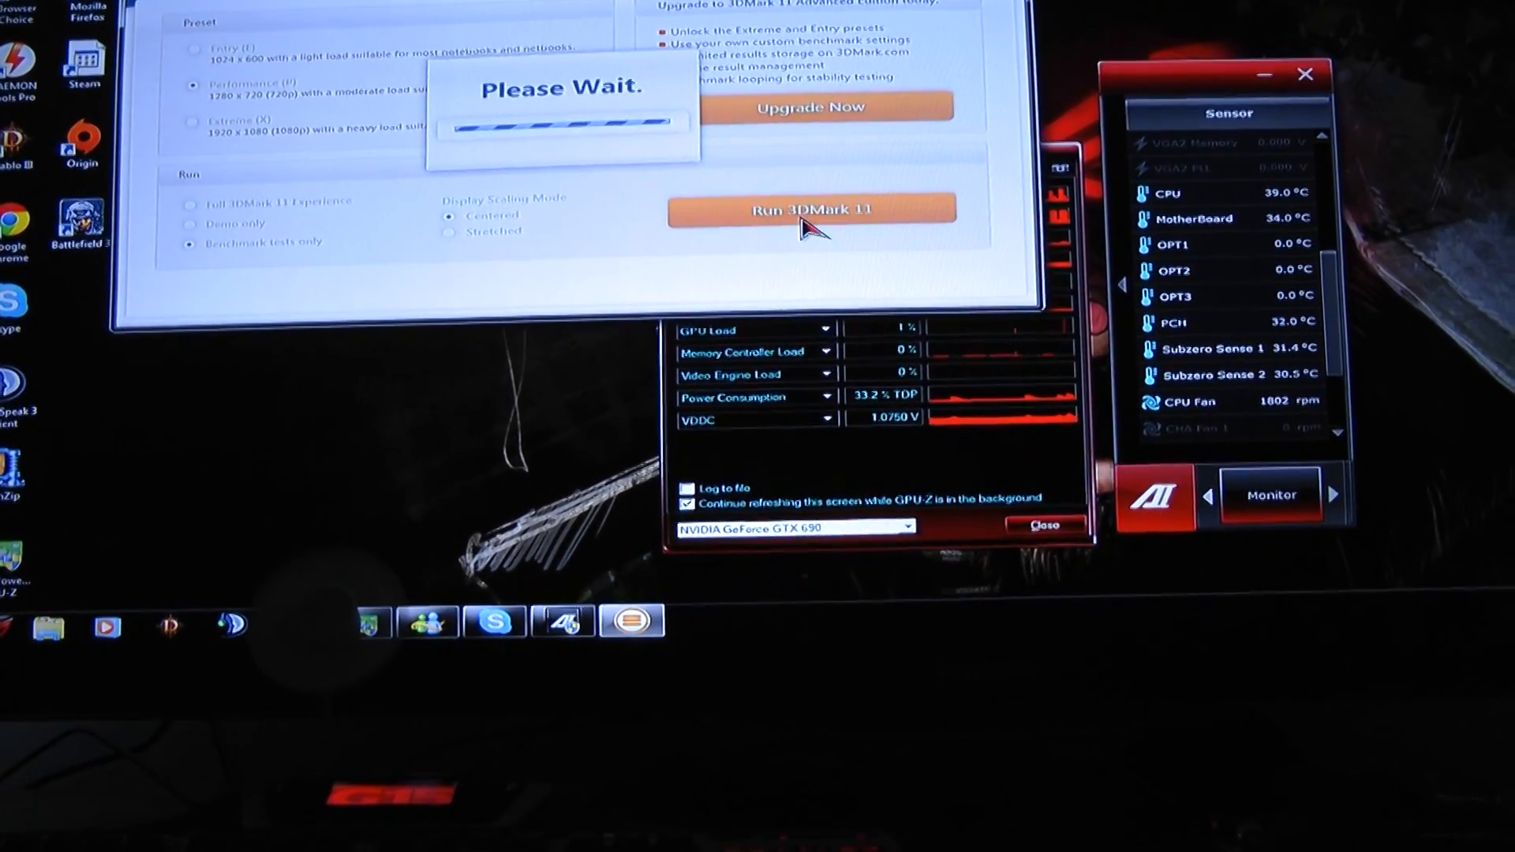
# - Wait through loading until the run aborts with the unknown DXGI fullscreen error
pyautogui.click(811, 208)
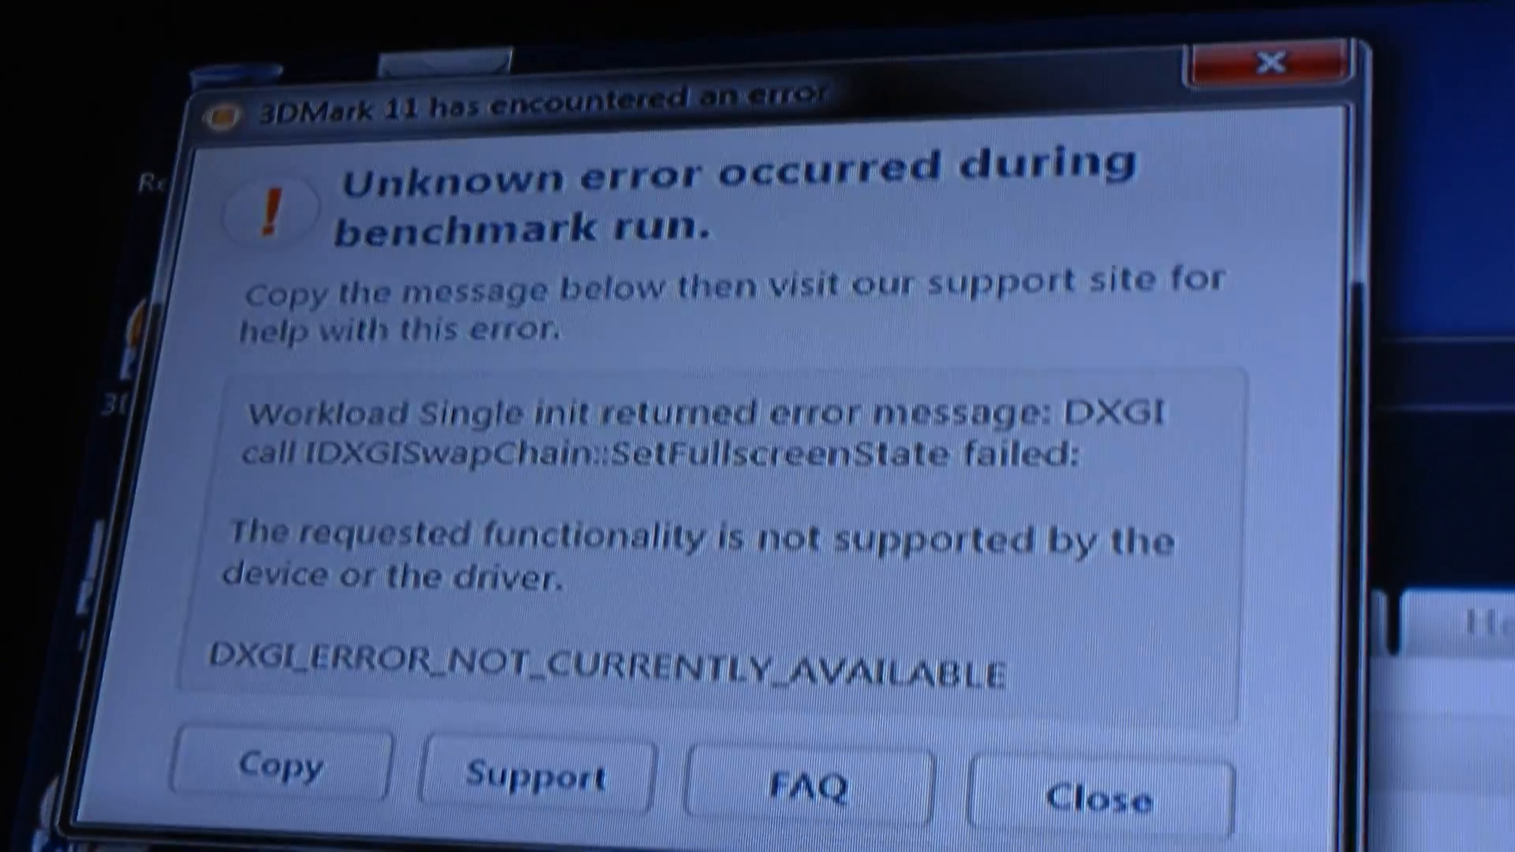
# - Close the benchmark error dialog and scroll the AI Suite sensor panel
pyautogui.click(1096, 797)
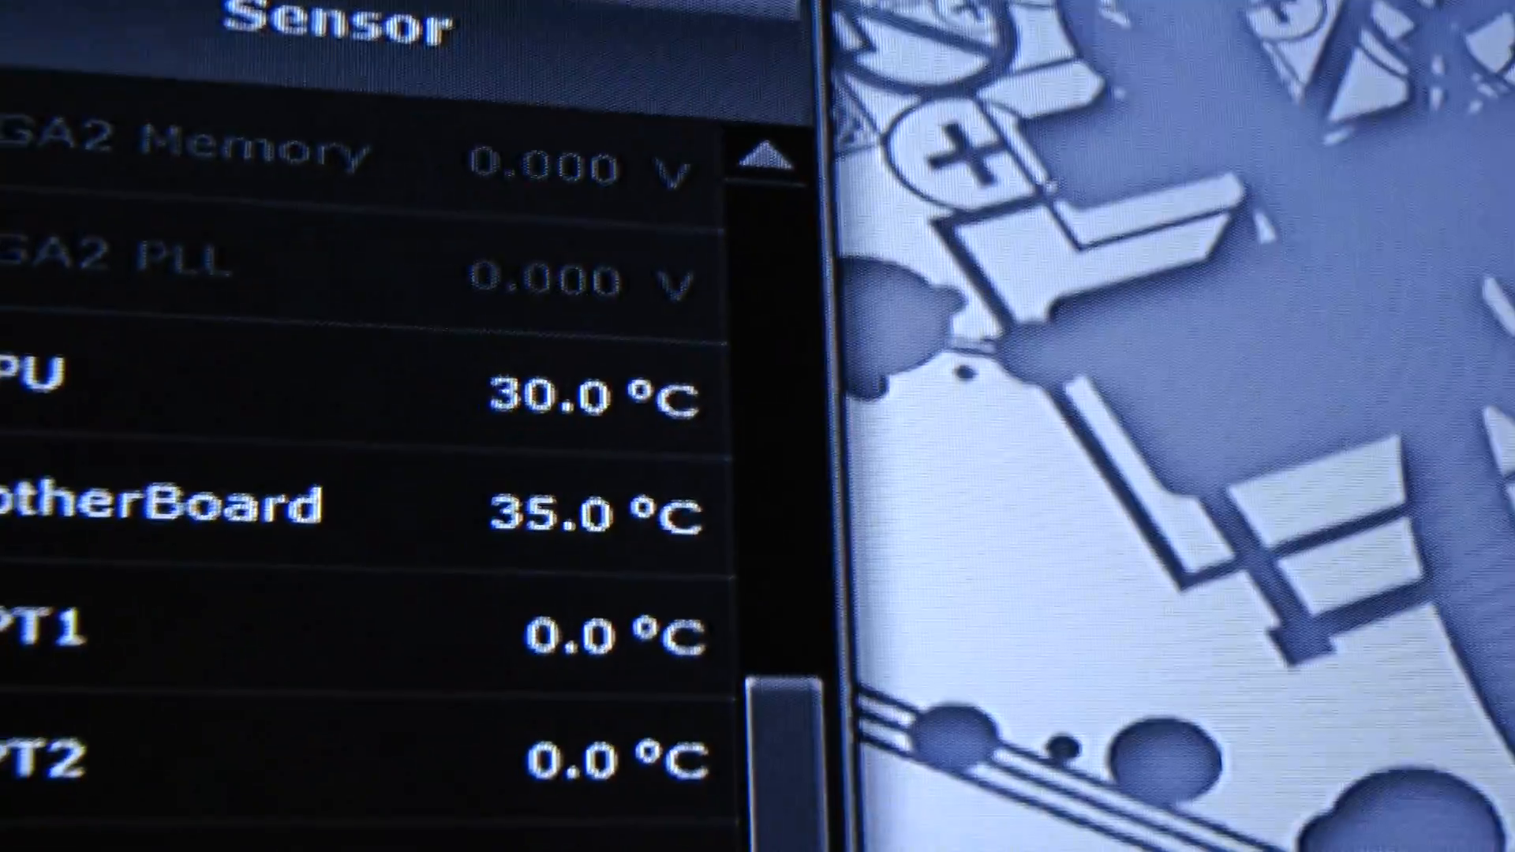
pyautogui.scroll(-3)
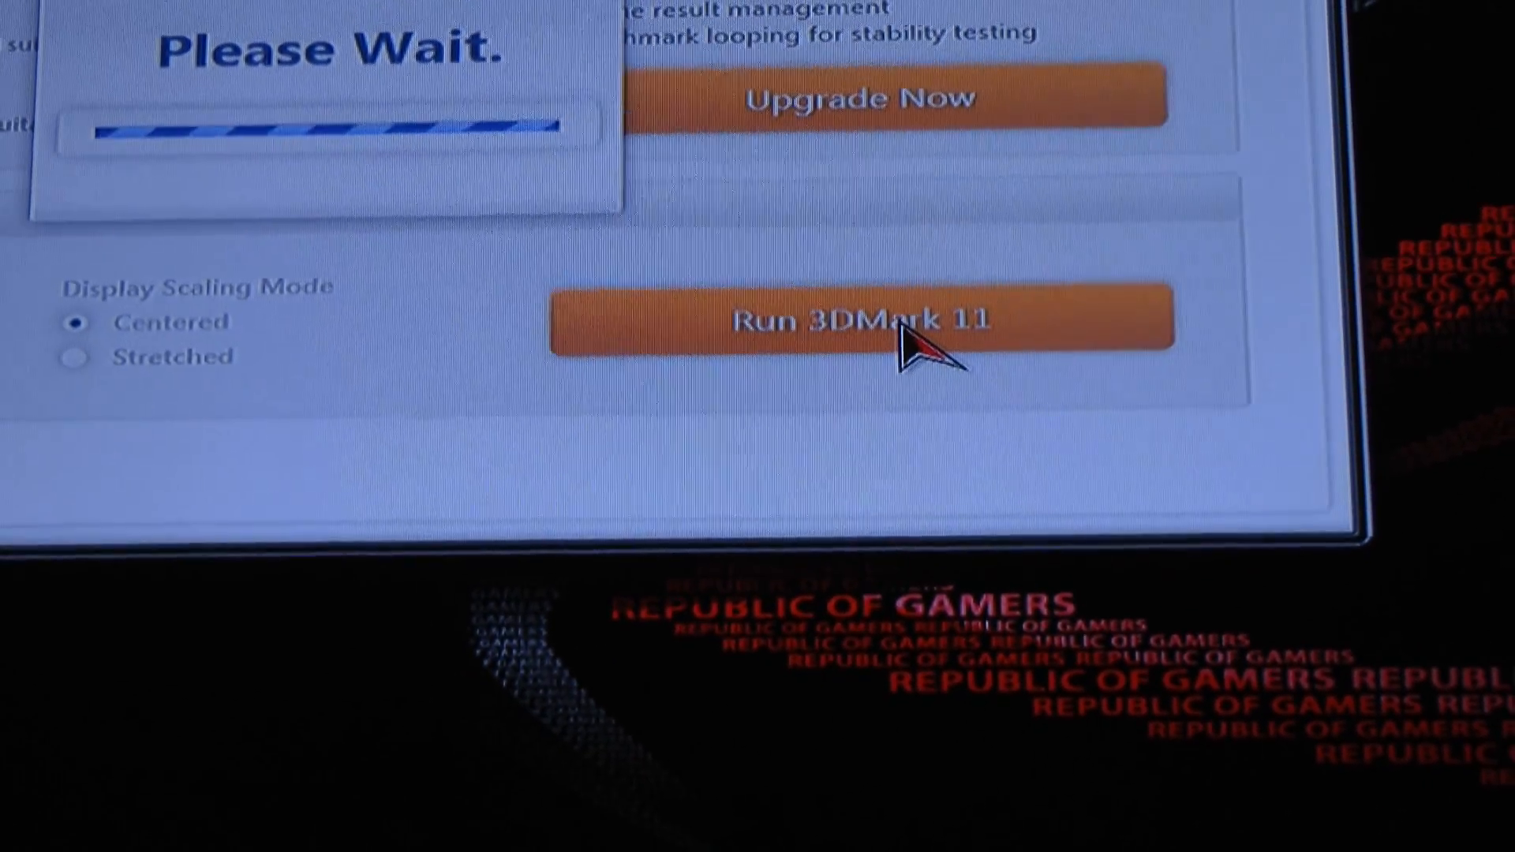
pyautogui.click(859, 319)
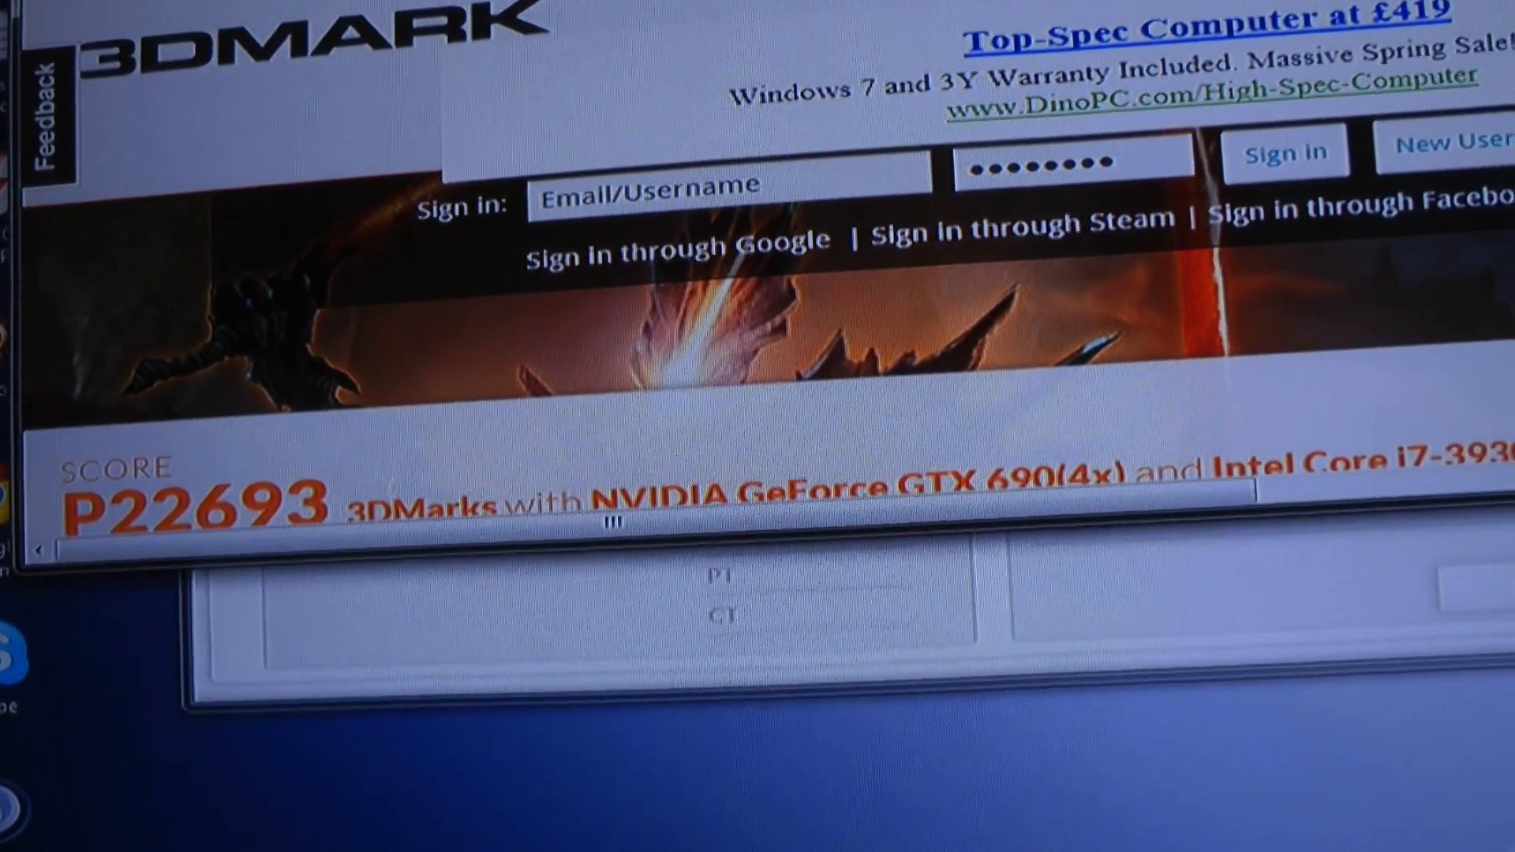
# - Scroll the 3DMark.com P22693 results page to view version 1.0.3, date 08/07/12, ID 3838883
pyautogui.scroll(-3)
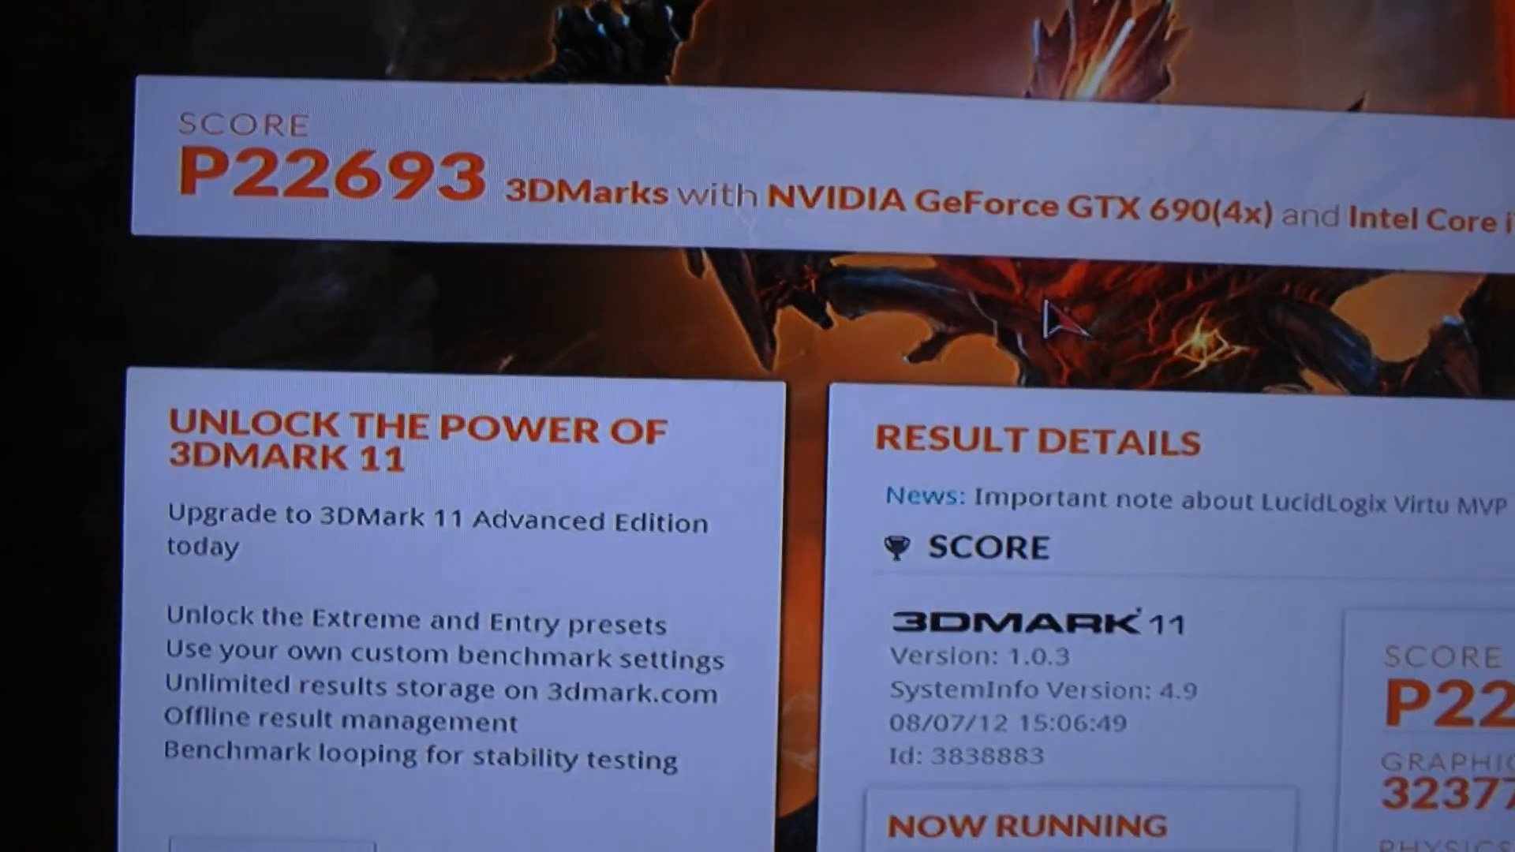
pyautogui.scroll(-3)
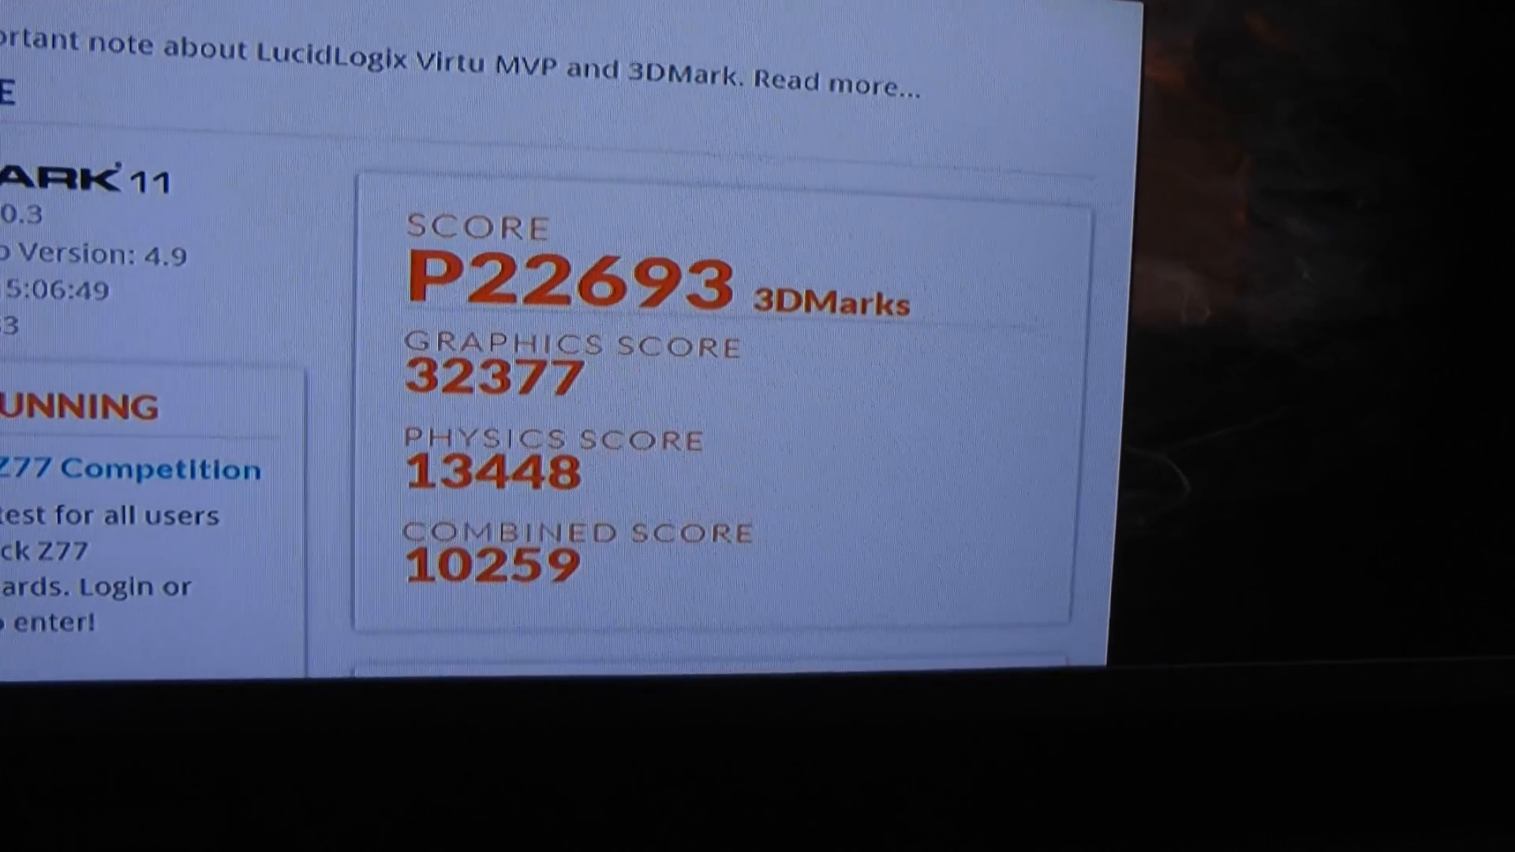
pyautogui.scroll(-3)
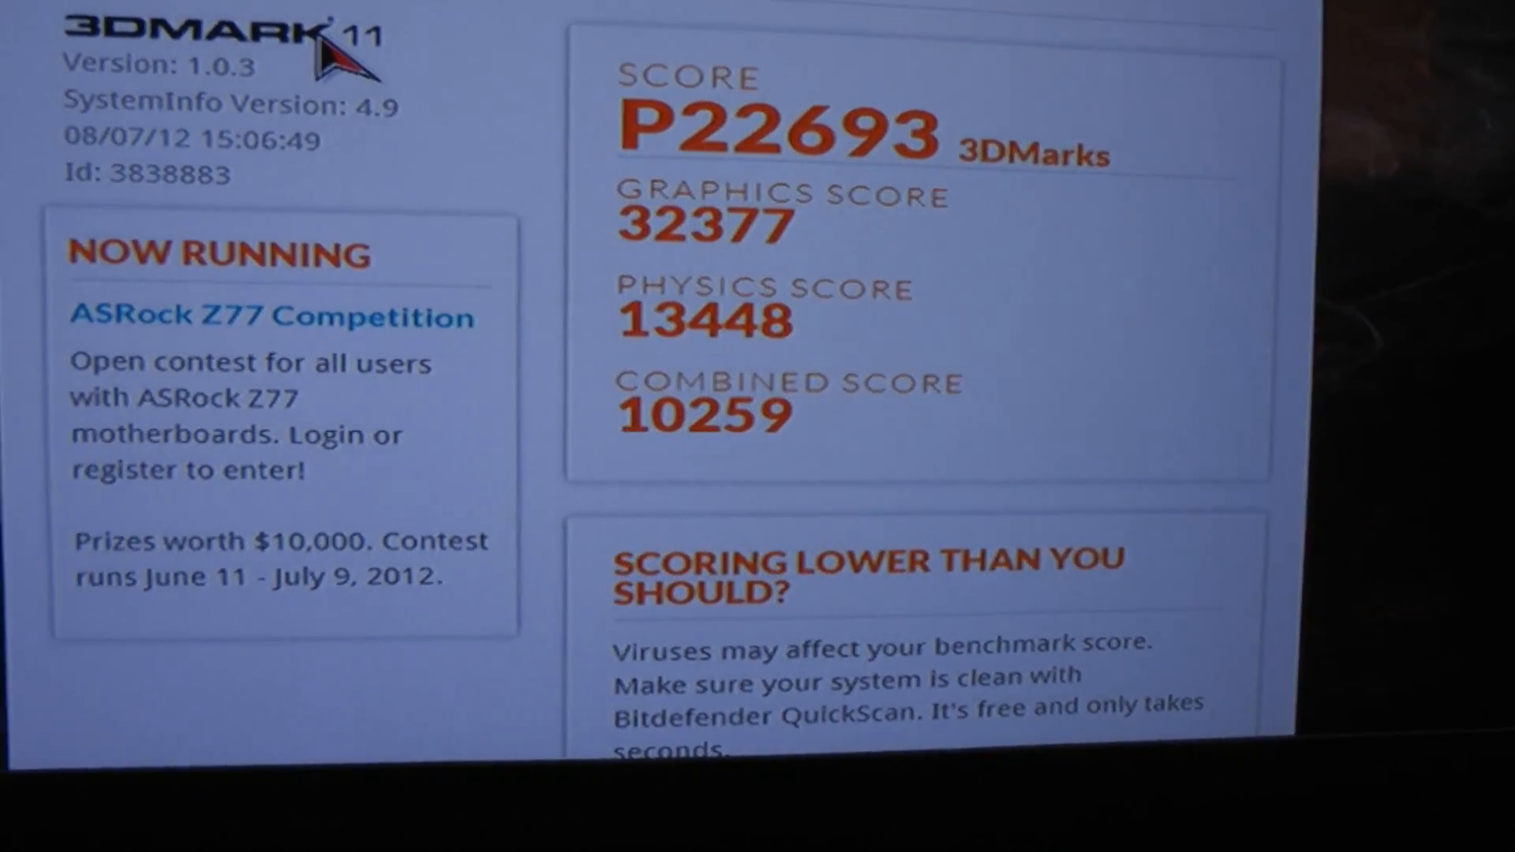
pyautogui.scroll(-3)
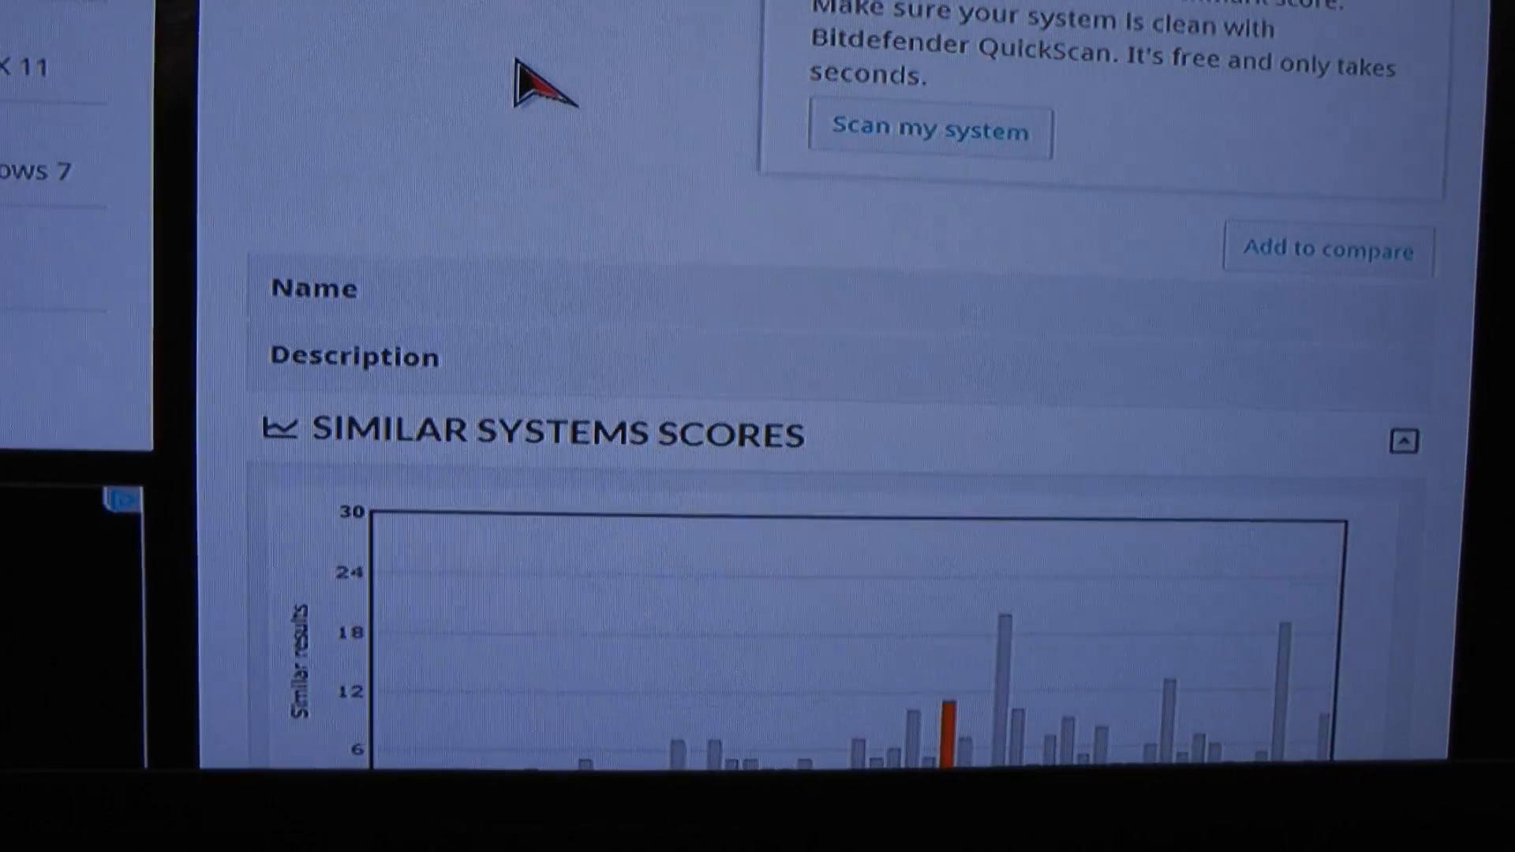
pyautogui.scroll(-3)
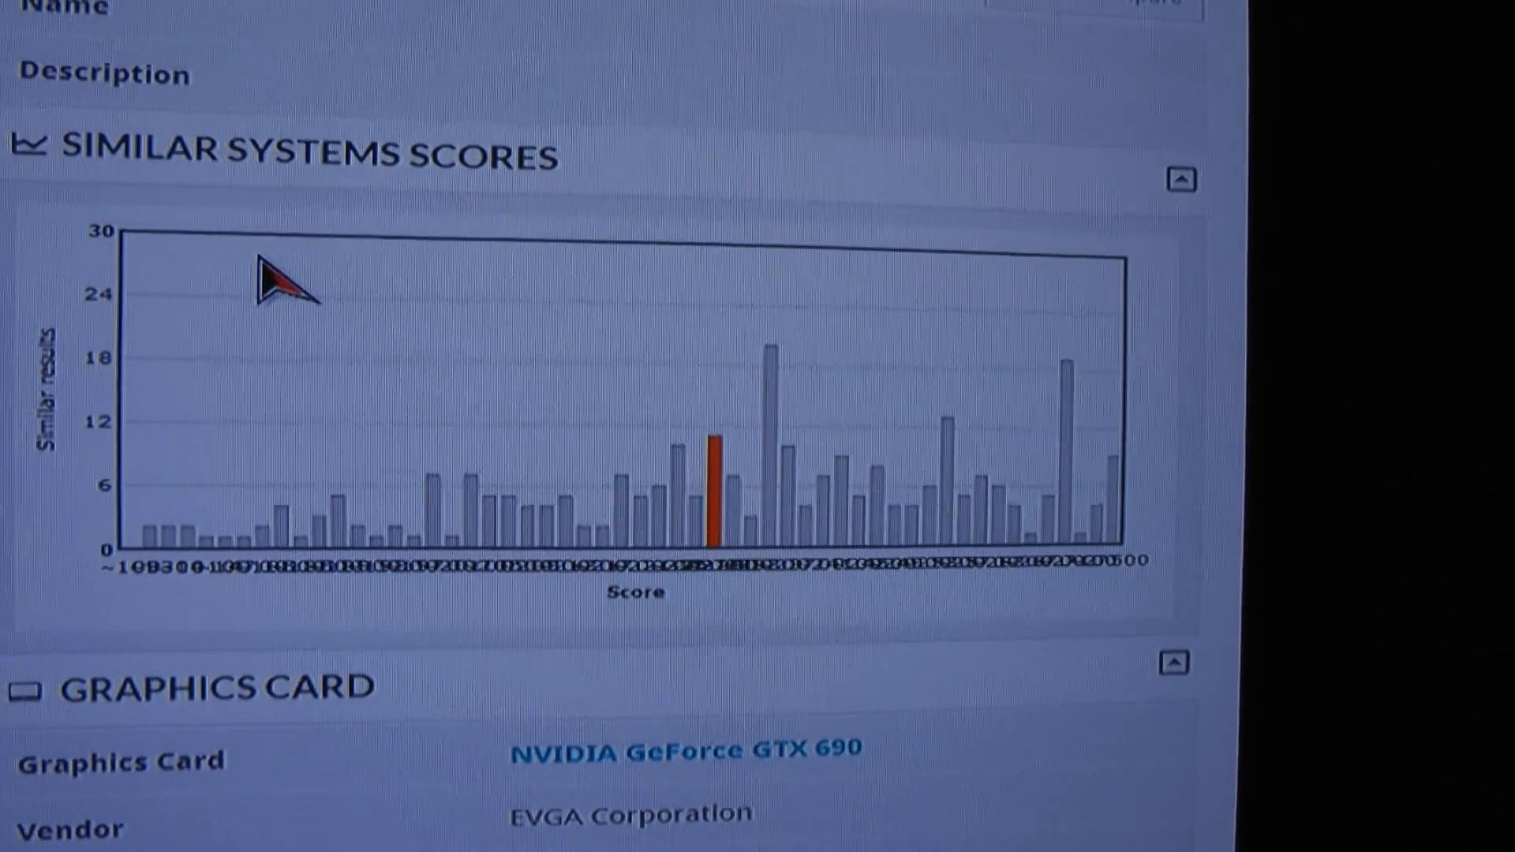
pyautogui.scroll(-3)
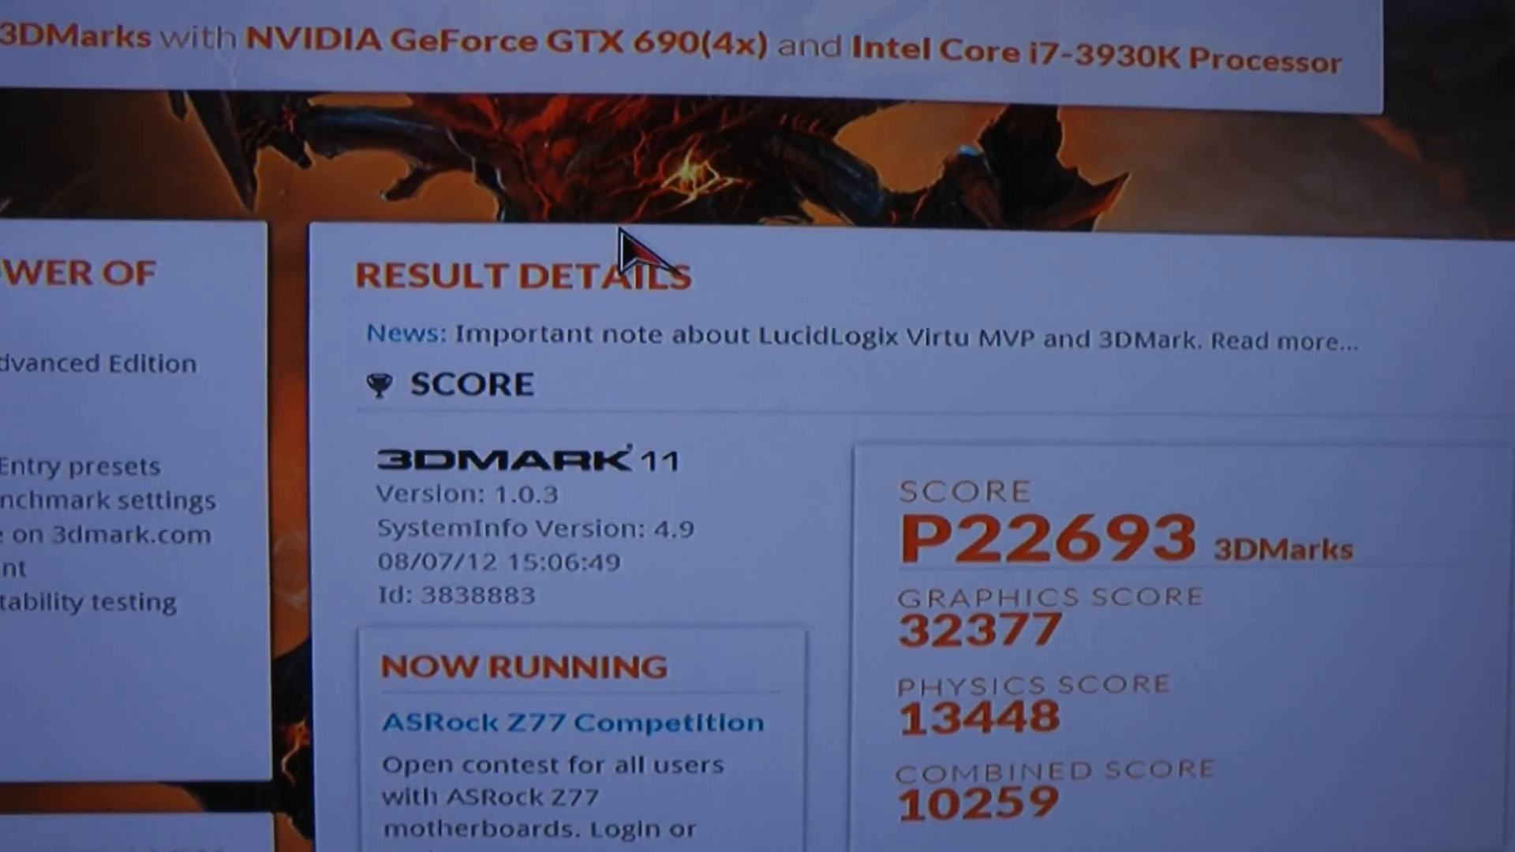
pyautogui.scroll(-3)
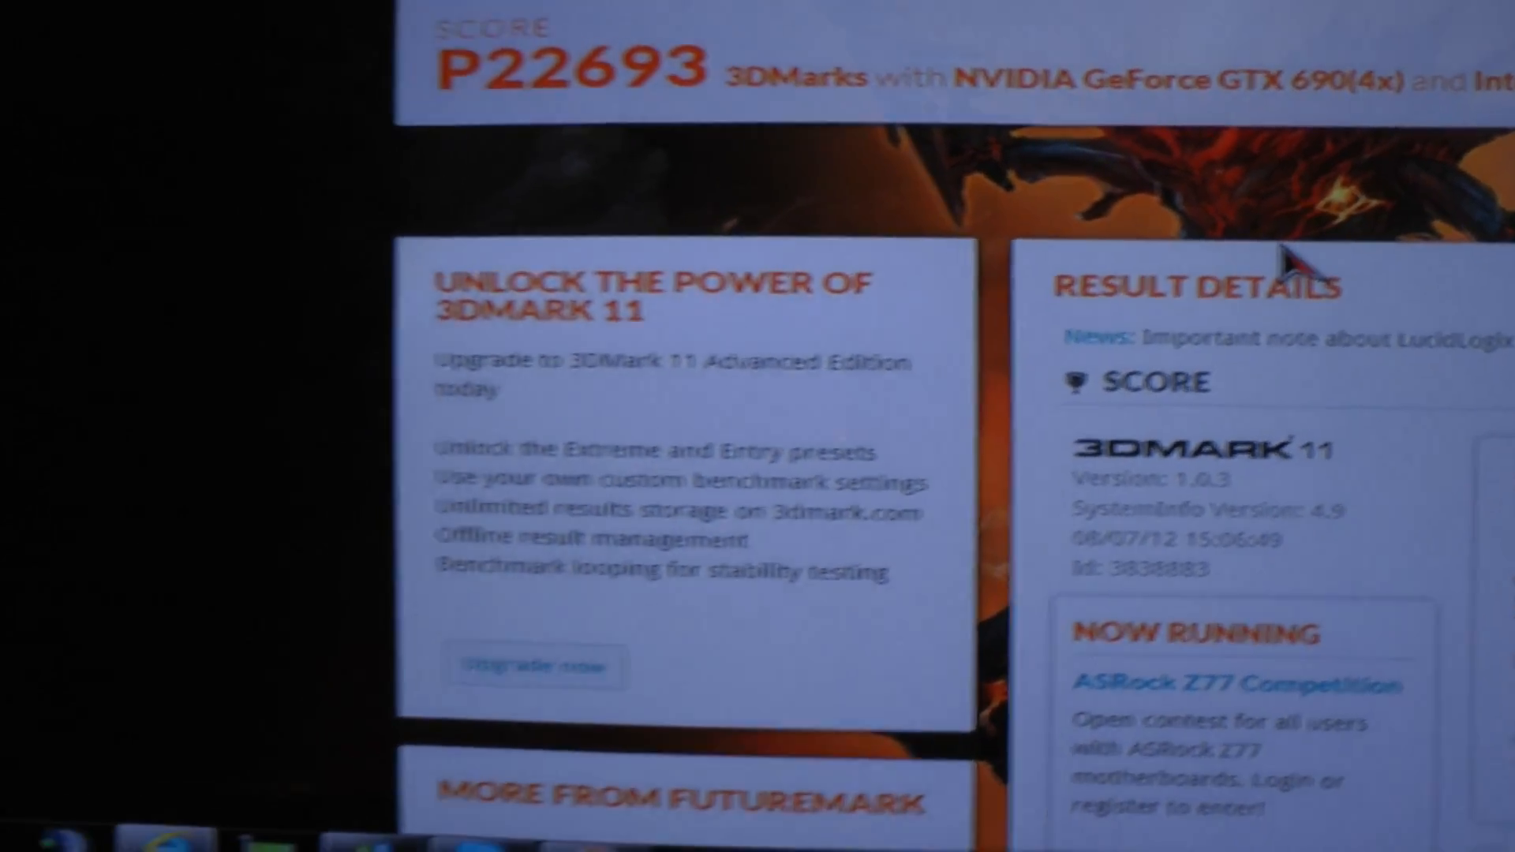